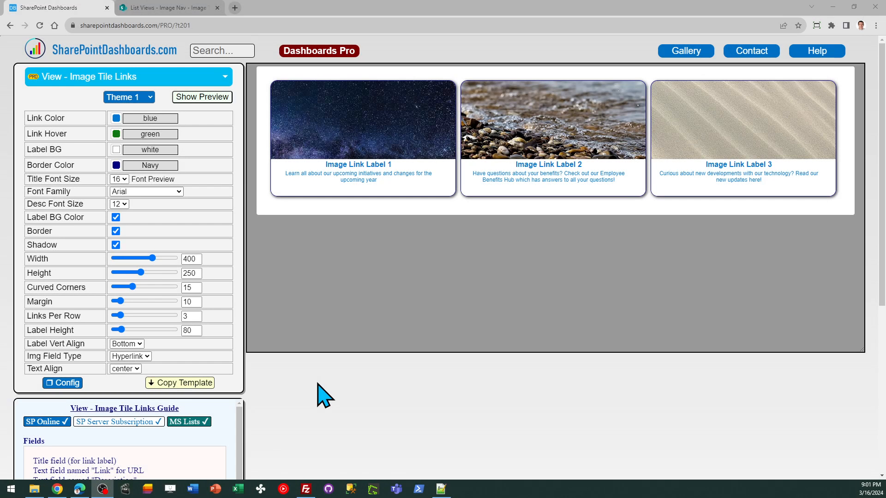
pyautogui.moveTo(342, 362)
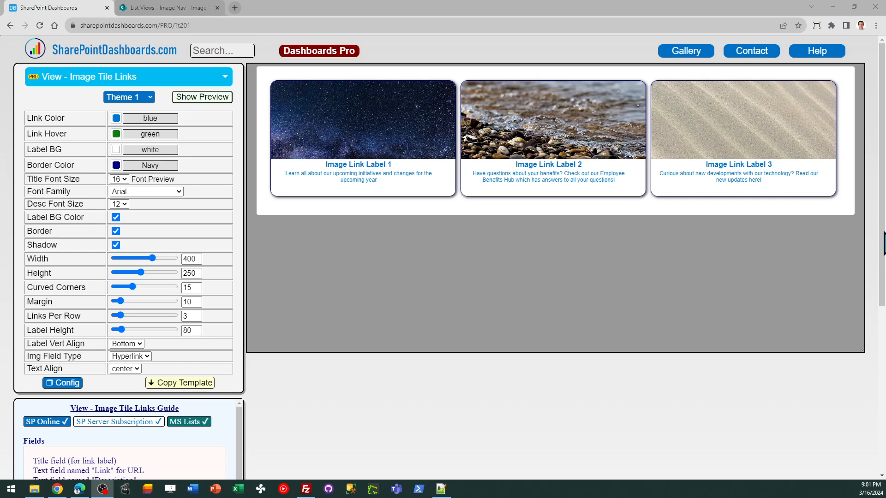
pyautogui.moveTo(734, 167)
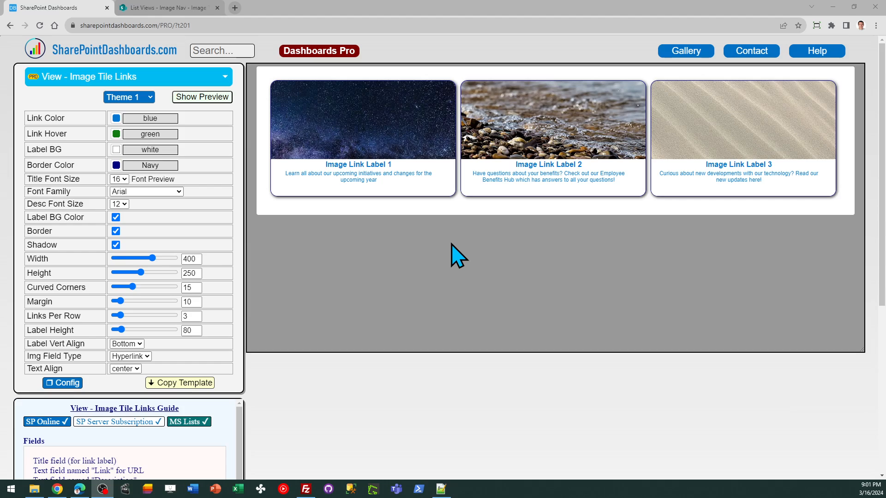
pyautogui.moveTo(234, 274)
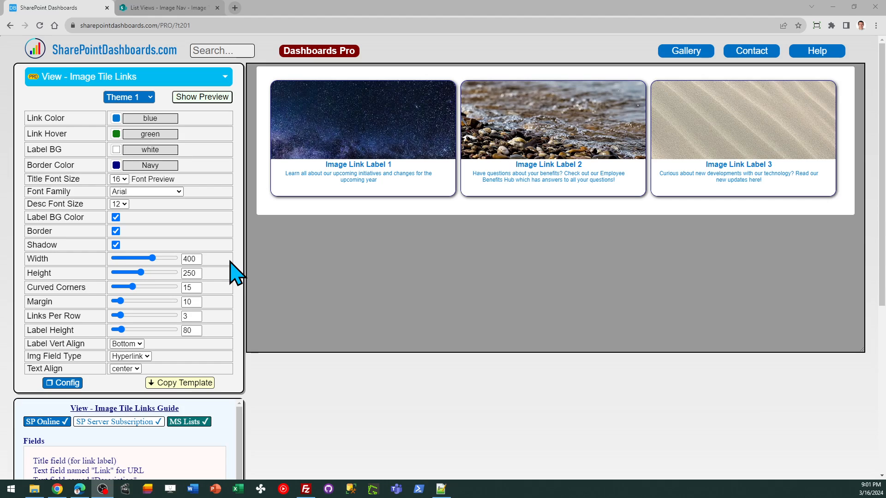
pyautogui.moveTo(226, 219)
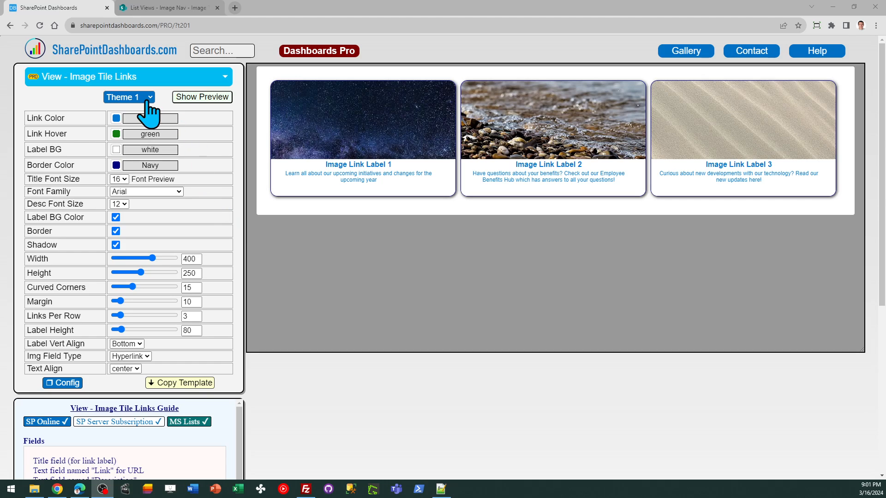
# Preview the tiles in Theme 2 and Theme 3 styling, then return to Theme 1
pyautogui.click(128, 96)
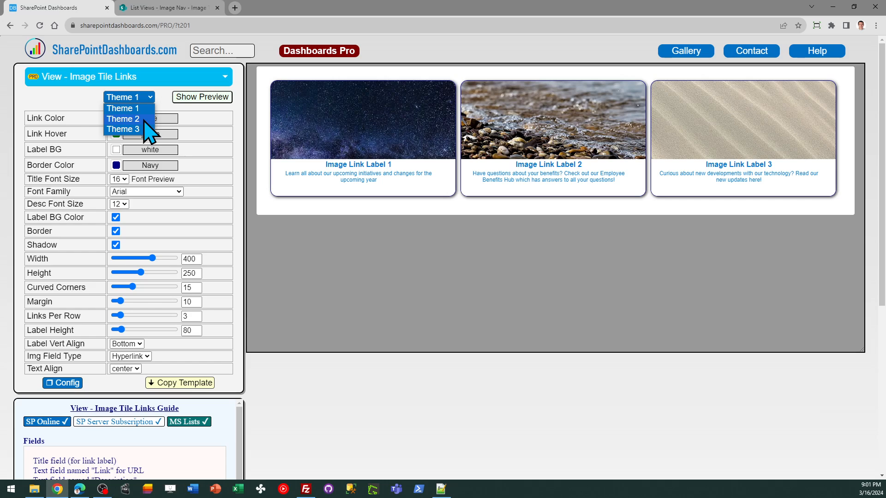
pyautogui.click(123, 119)
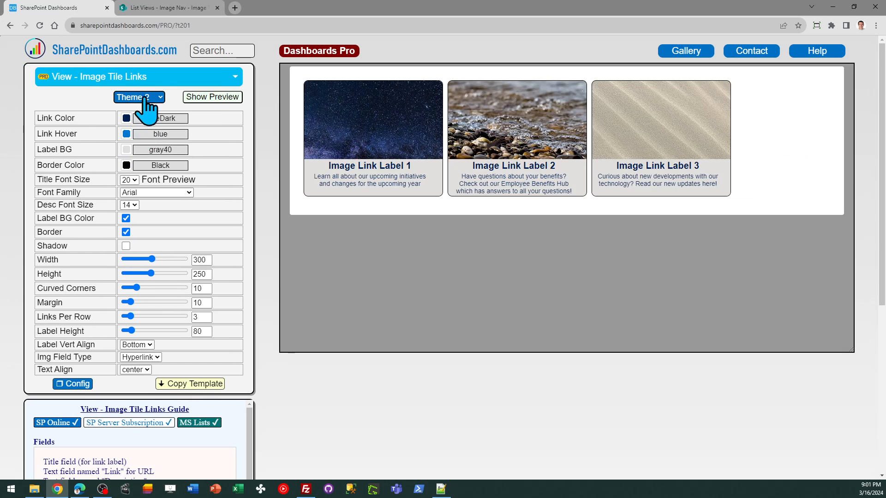
pyautogui.click(138, 96)
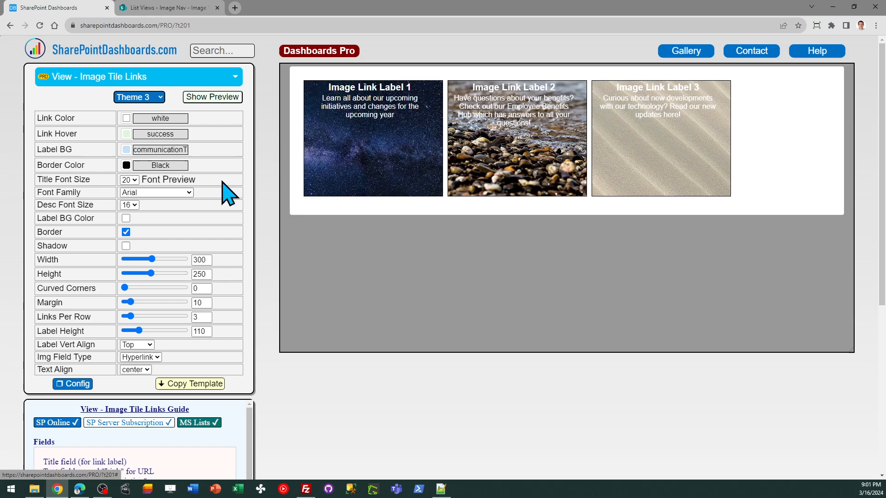
pyautogui.click(139, 97)
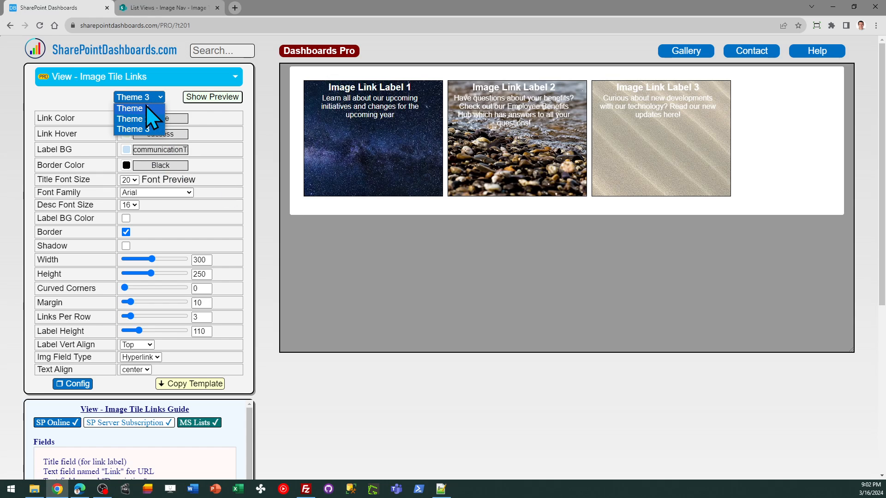
pyautogui.click(129, 108)
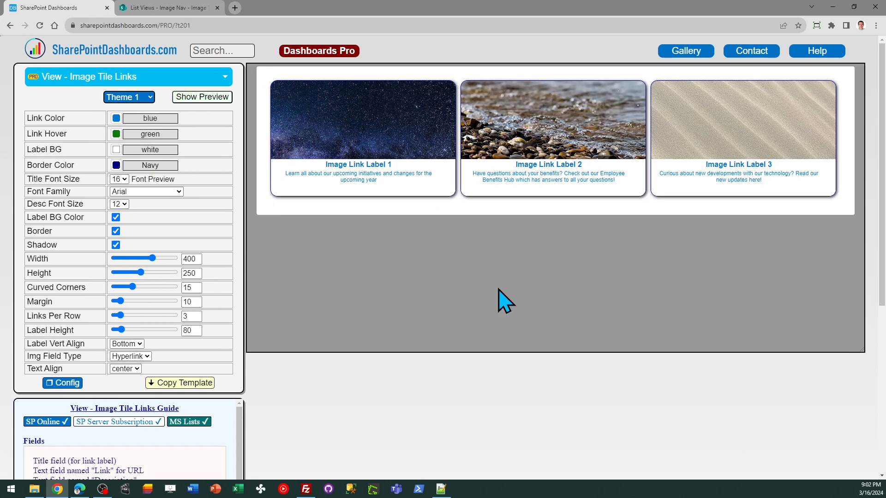
# Check the Image Nav list's columns in SharePoint and return to the tile builder
pyautogui.scroll(-3)
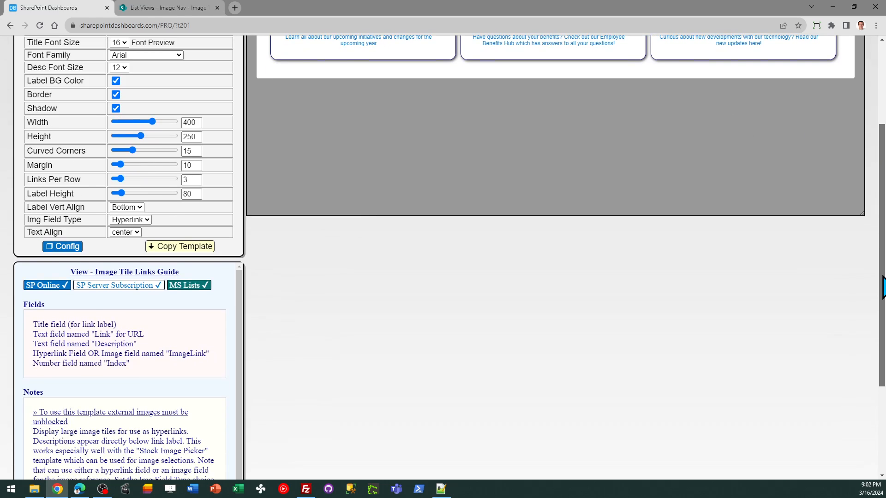
pyautogui.moveTo(242, 339)
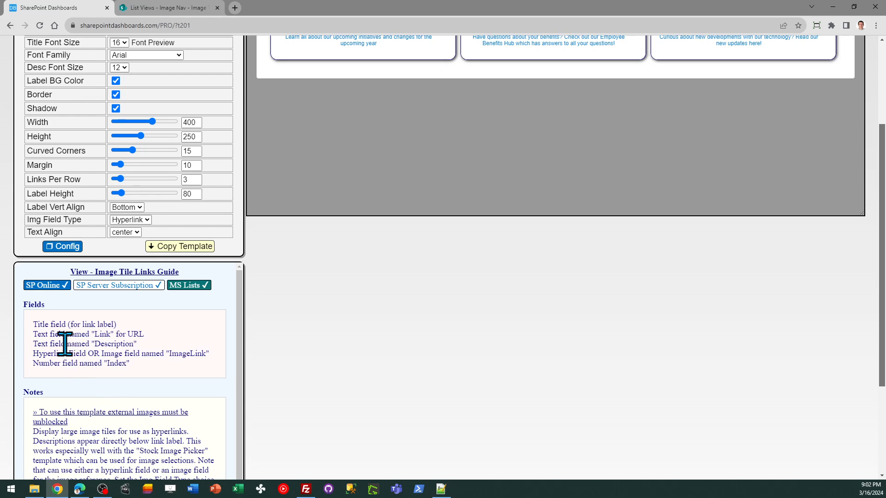
pyautogui.moveTo(155, 344)
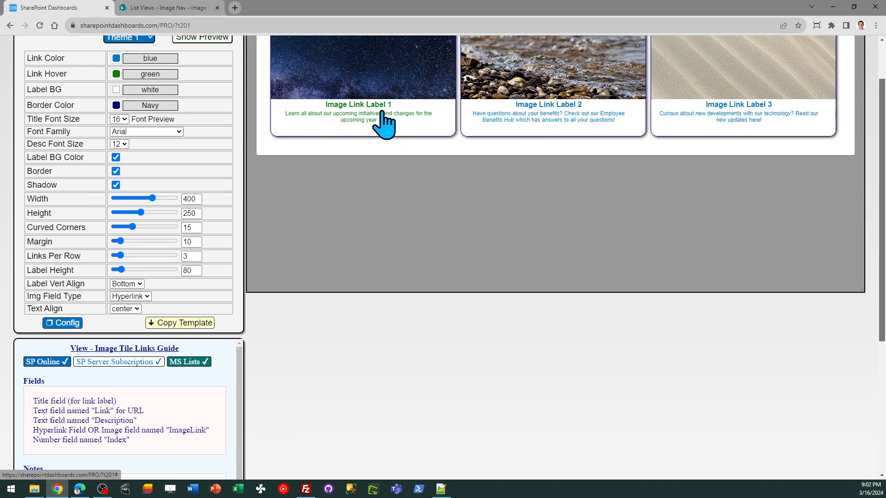
pyautogui.scroll(-3)
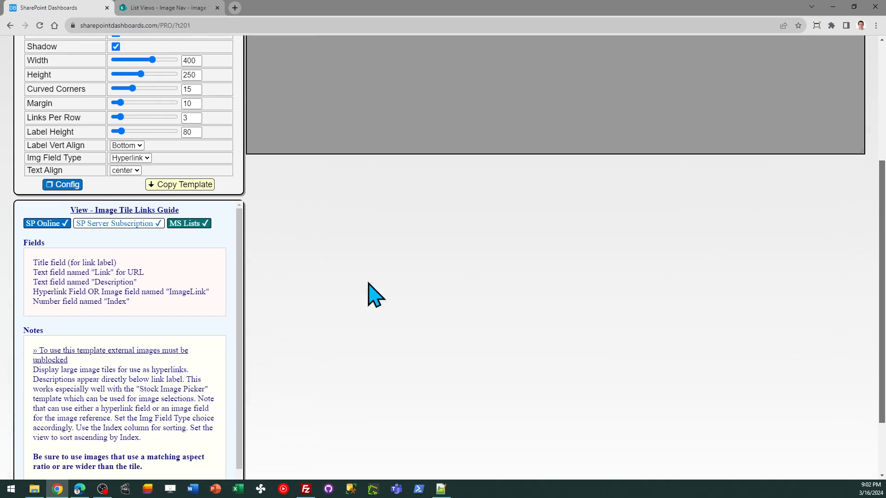
pyautogui.moveTo(164, 322)
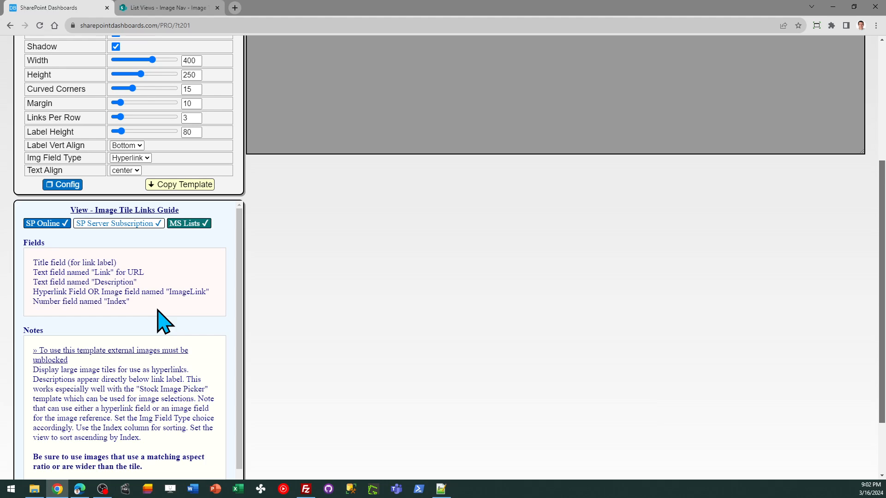
pyautogui.moveTo(157, 322)
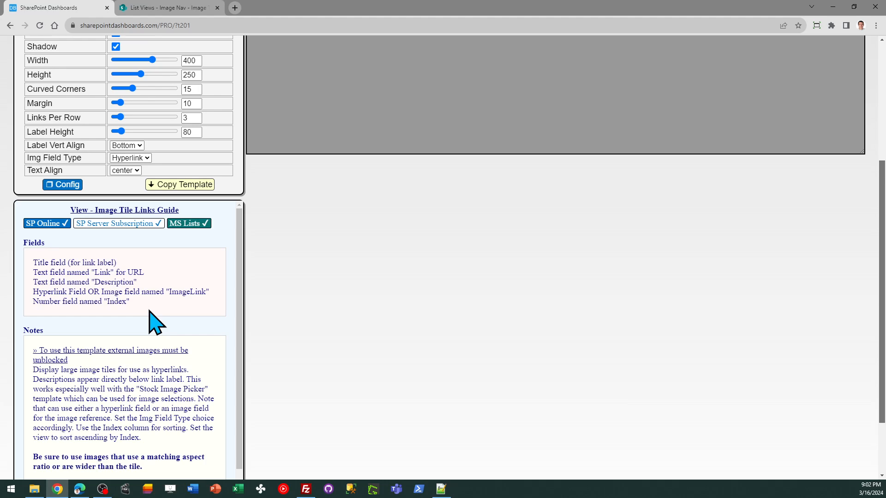
pyautogui.moveTo(243, 350)
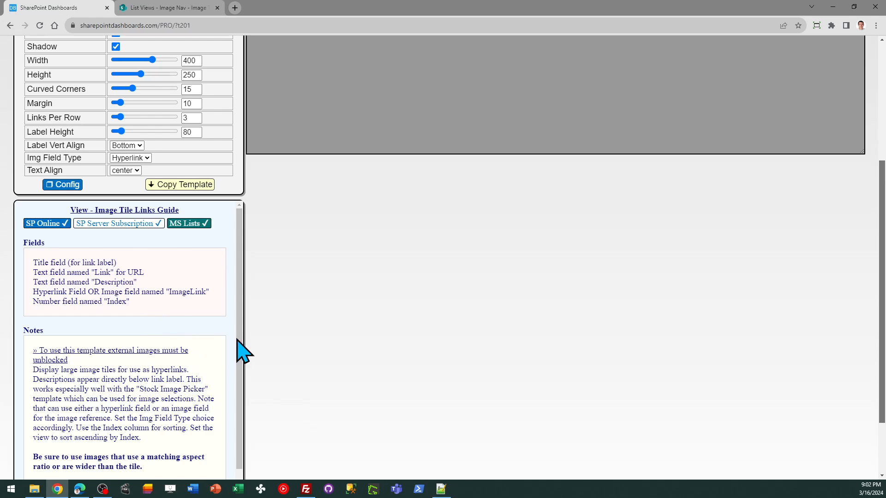
pyautogui.scroll(-3)
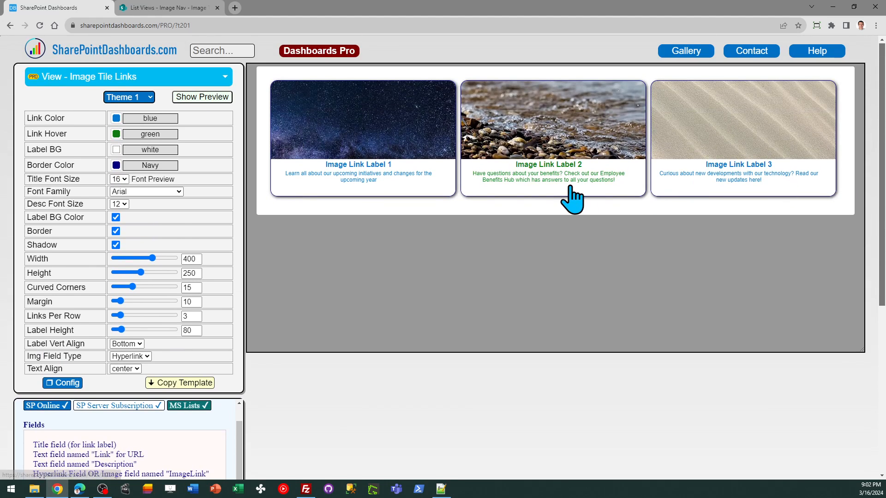
pyautogui.click(166, 8)
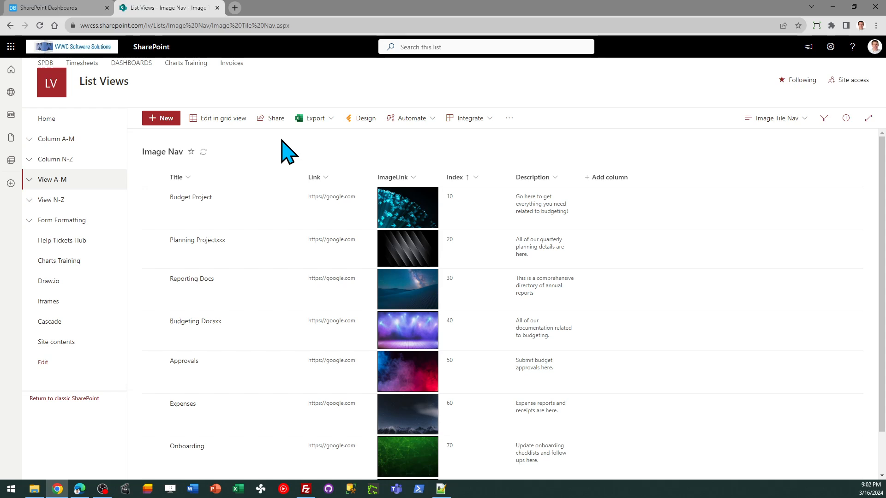
pyautogui.moveTo(317, 161)
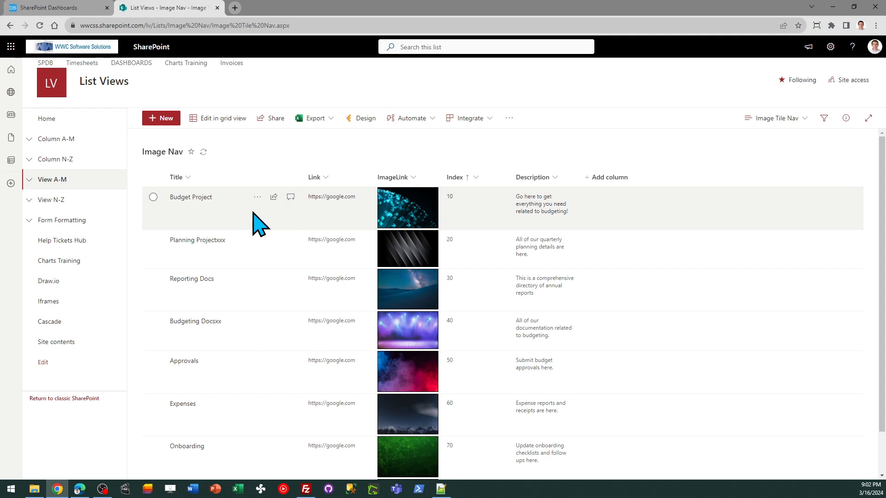
pyautogui.moveTo(210, 220)
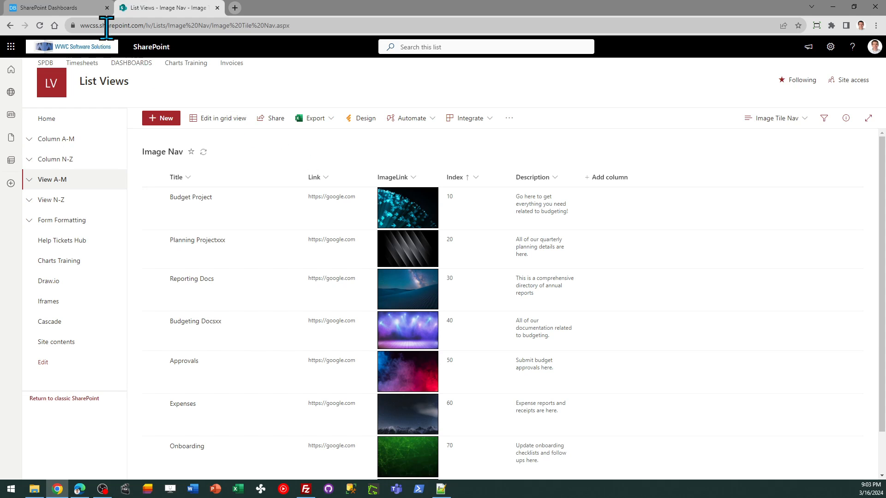
pyautogui.click(53, 7)
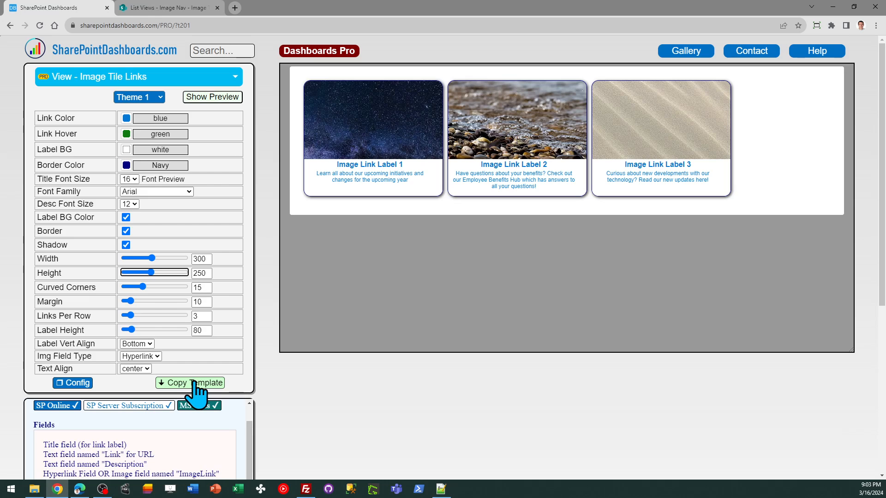
# Copy the 300-wide tile view formatting template
pyautogui.click(191, 383)
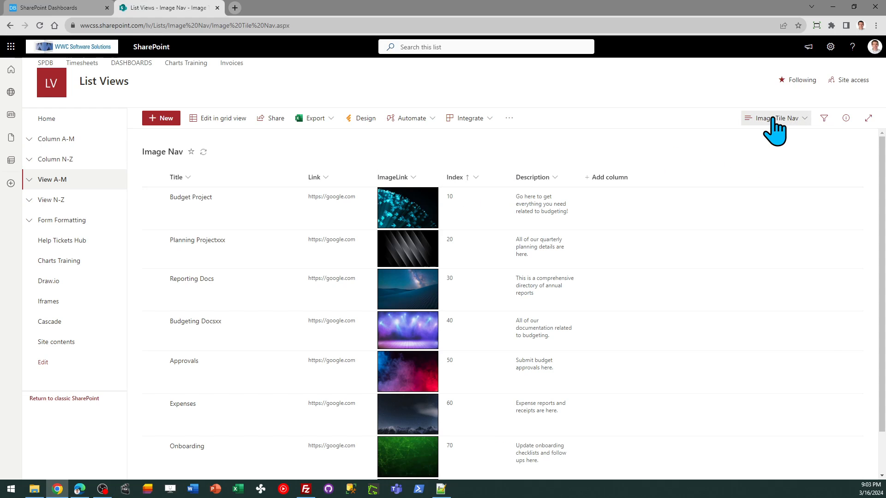
# Paste the template into the Image Tile Nav view's JSON editor, then return to the designer
pyautogui.click(776, 118)
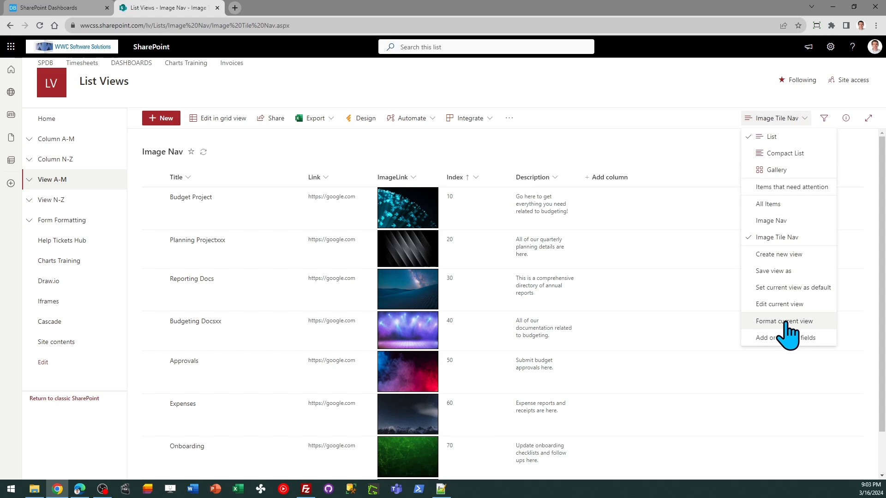
pyautogui.click(783, 322)
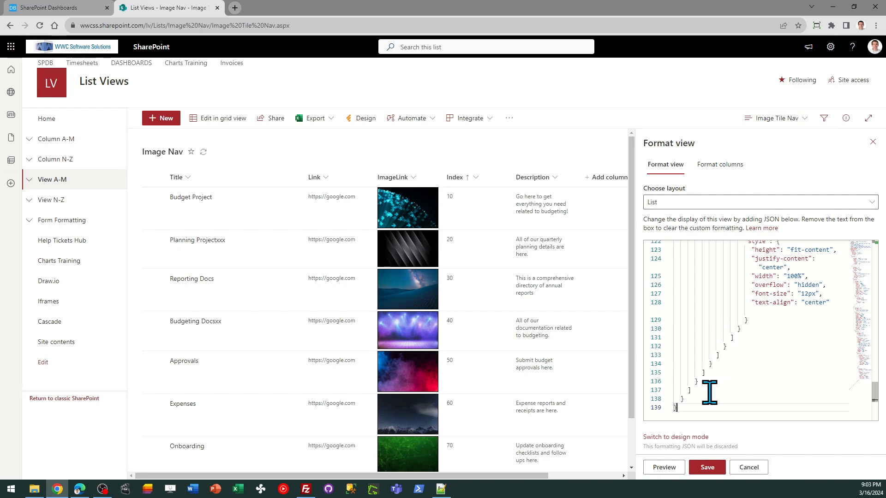
pyautogui.click(707, 467)
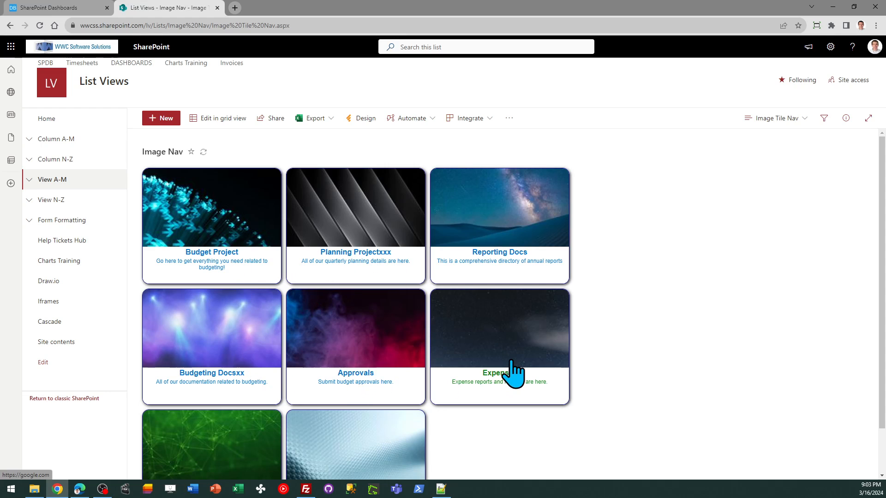
pyautogui.moveTo(502, 242)
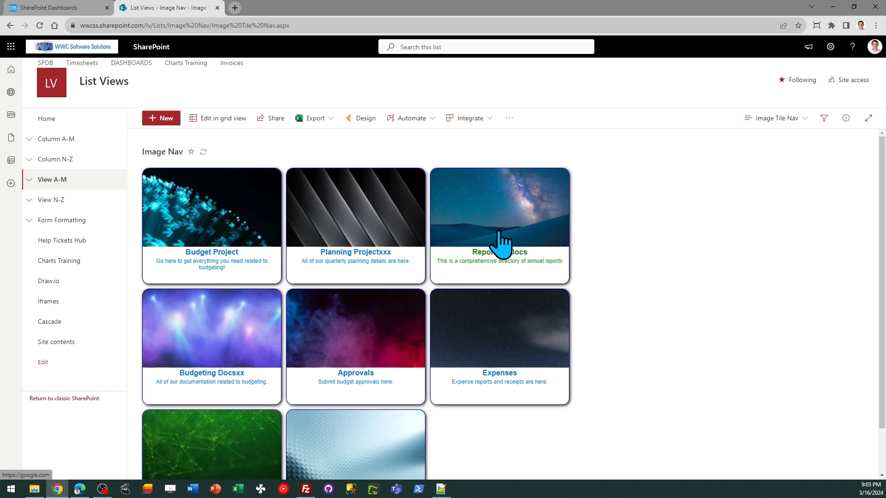
pyautogui.moveTo(355, 266)
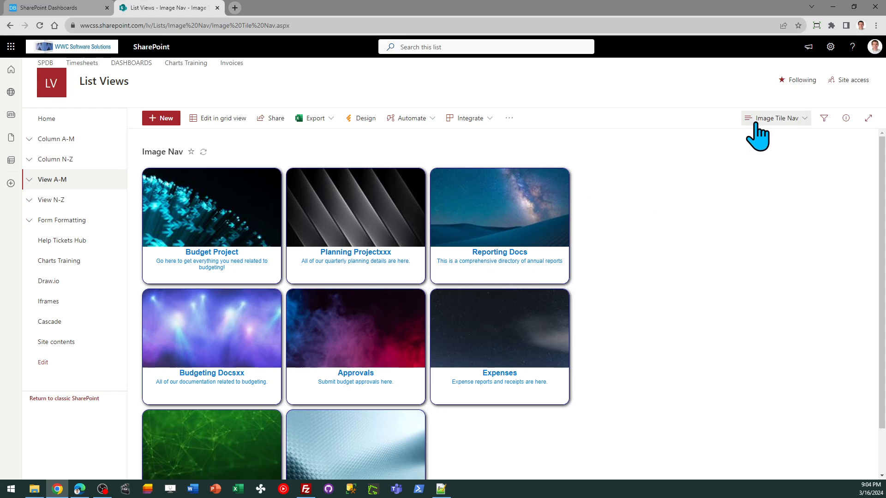
pyautogui.click(777, 118)
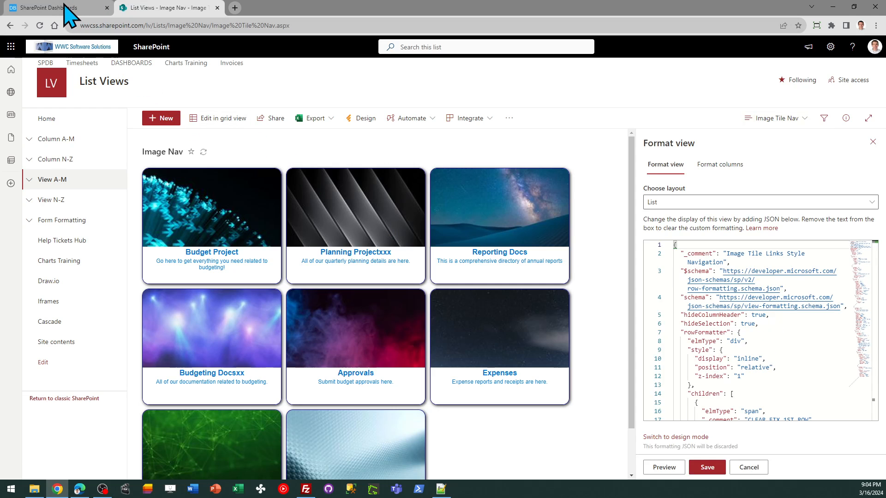
pyautogui.click(54, 8)
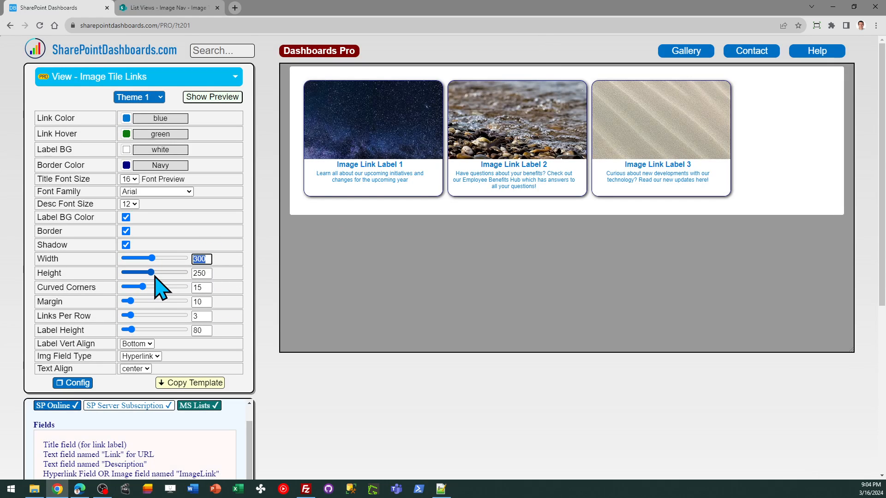
# Widen the tiles to 350 and raise the description font size to 14
pyautogui.moveTo(149, 259); pyautogui.dragTo(161, 259)
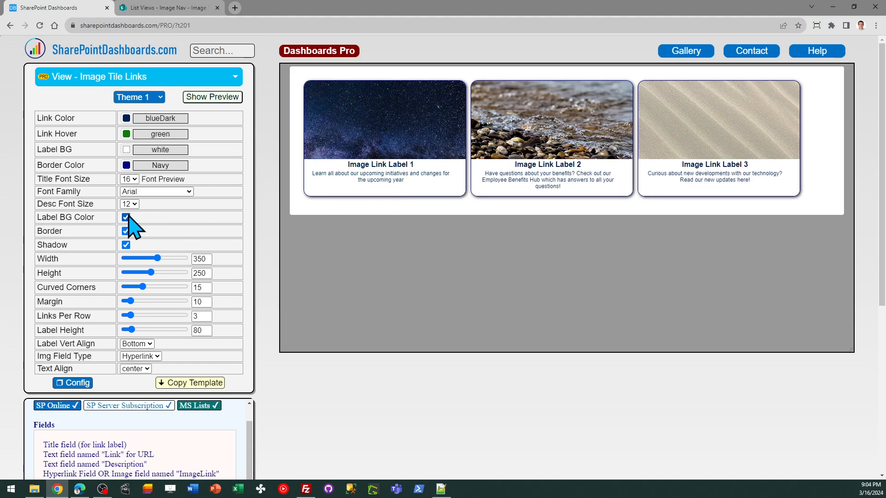
pyautogui.click(129, 204)
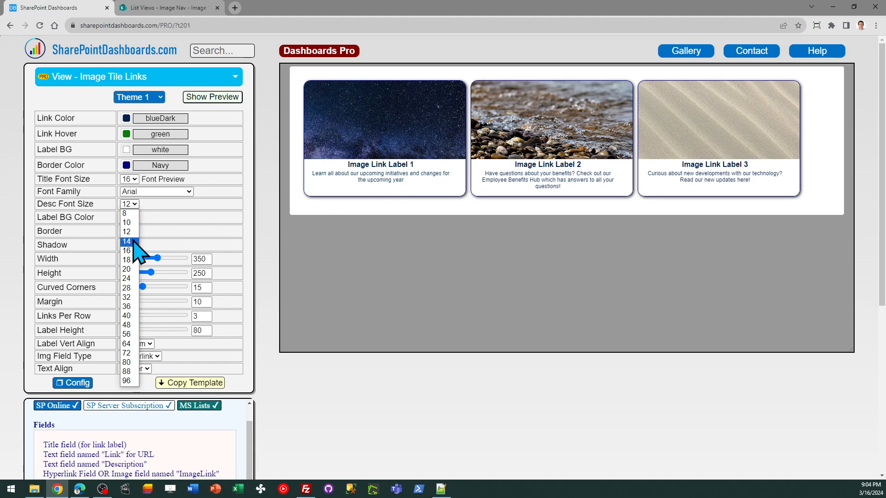
pyautogui.click(127, 241)
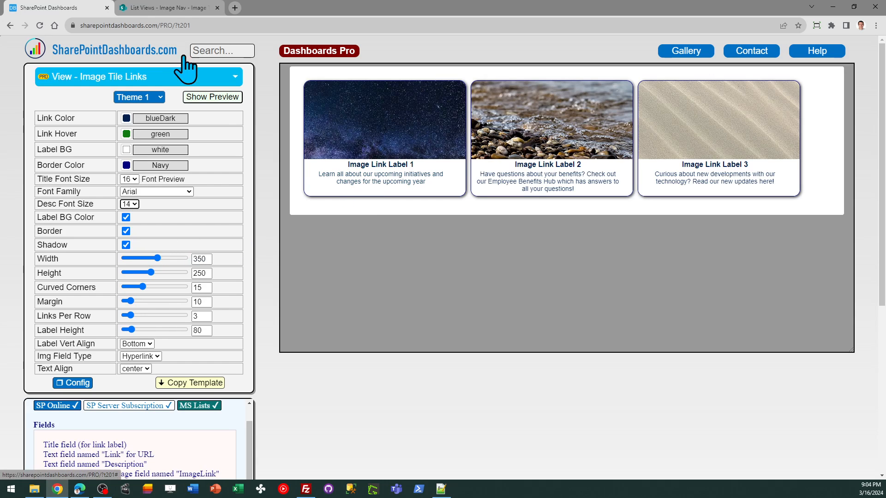
# Check the SharePoint list, then copy the customised tile template
pyautogui.click(166, 7)
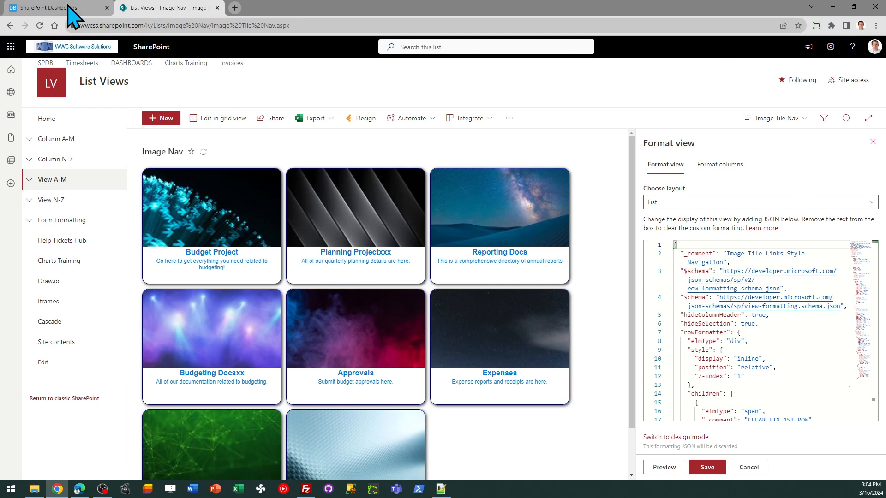
pyautogui.click(53, 7)
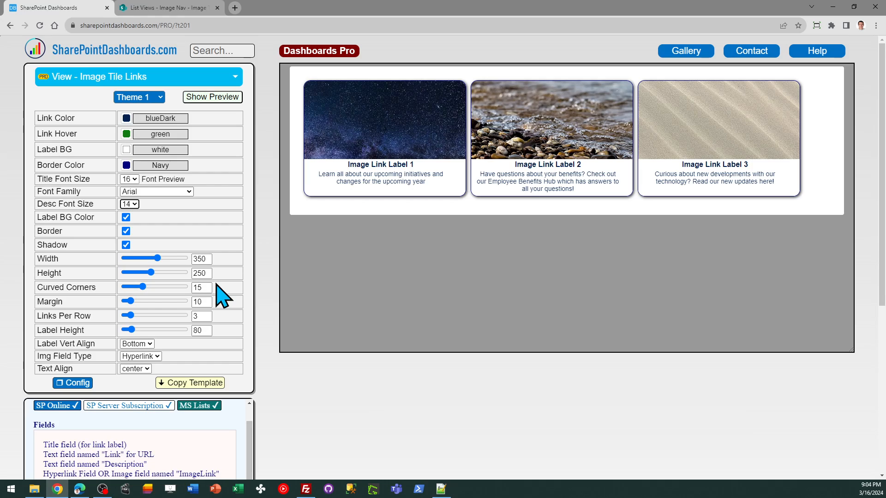
pyautogui.moveTo(221, 332)
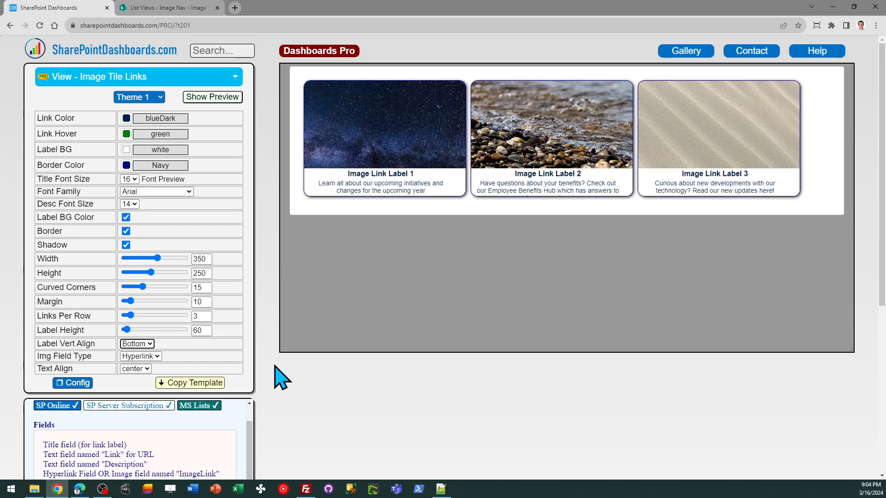
pyautogui.moveTo(190, 382)
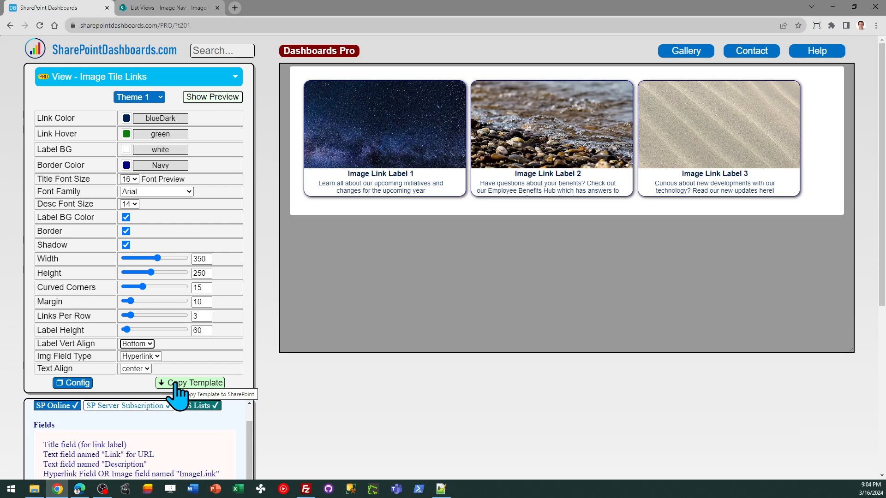
pyautogui.click(190, 383)
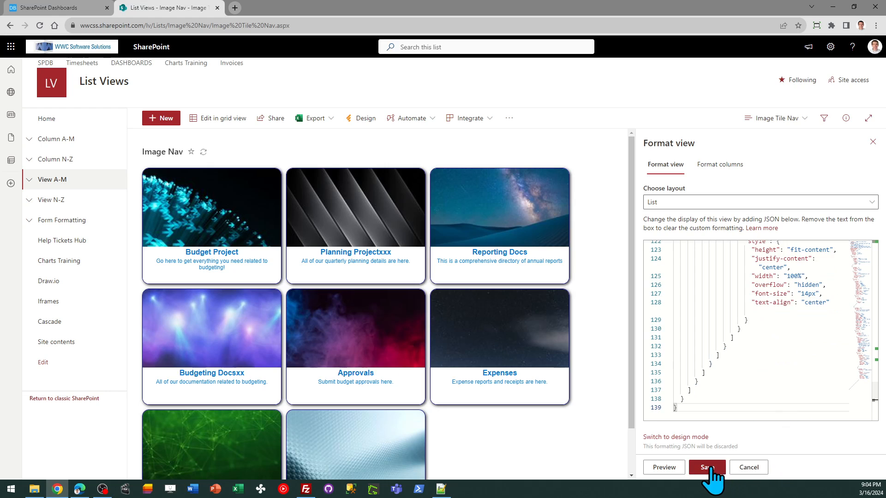
# Save the new Image Nav view formatting
pyautogui.click(707, 467)
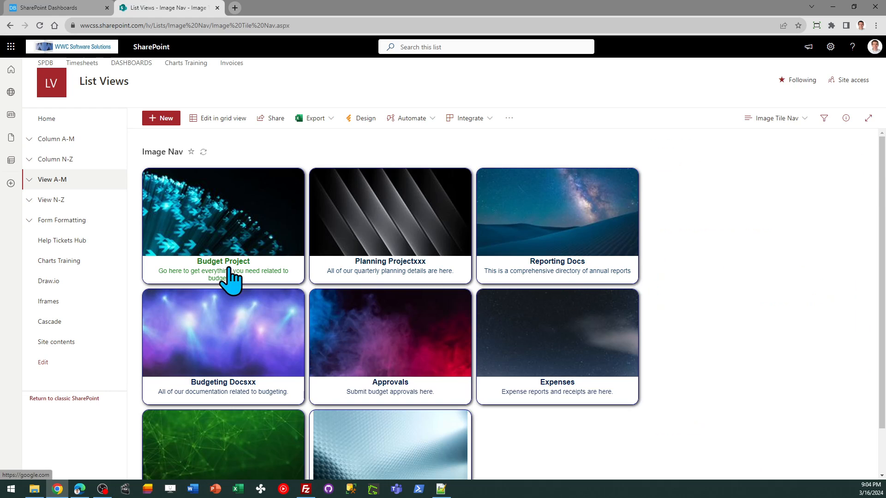
pyautogui.moveTo(534, 284)
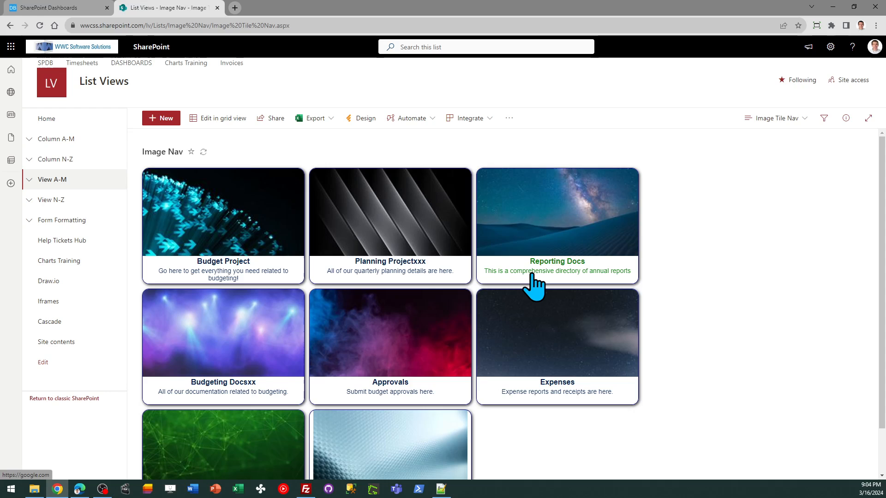
pyautogui.moveTo(499, 324)
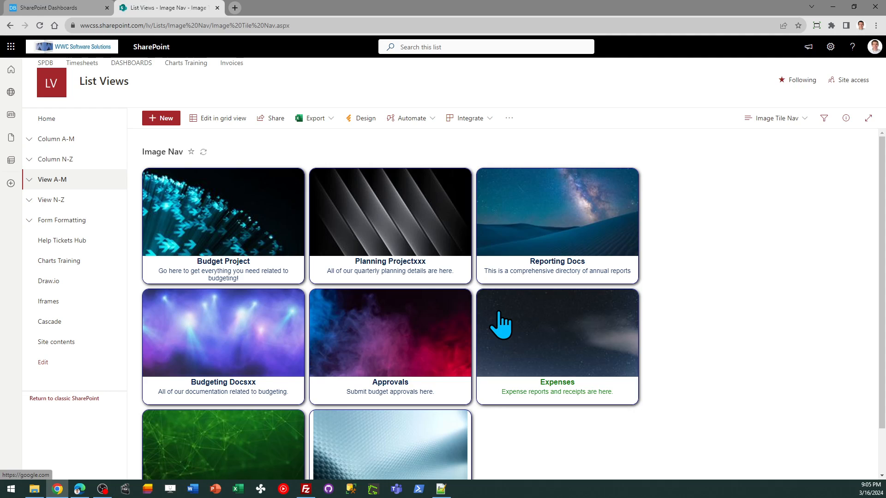
pyautogui.moveTo(338, 330)
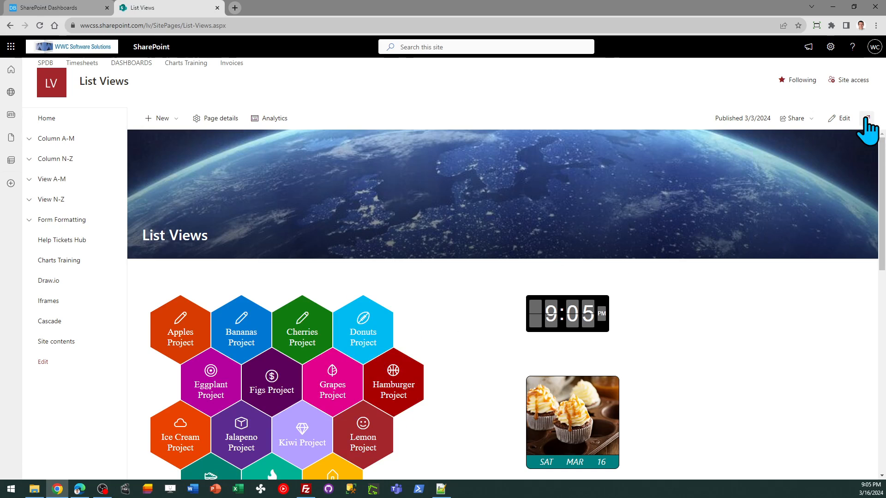
# Edit the List Views page, check the list web part settings, republish it and go back
pyautogui.click(841, 118)
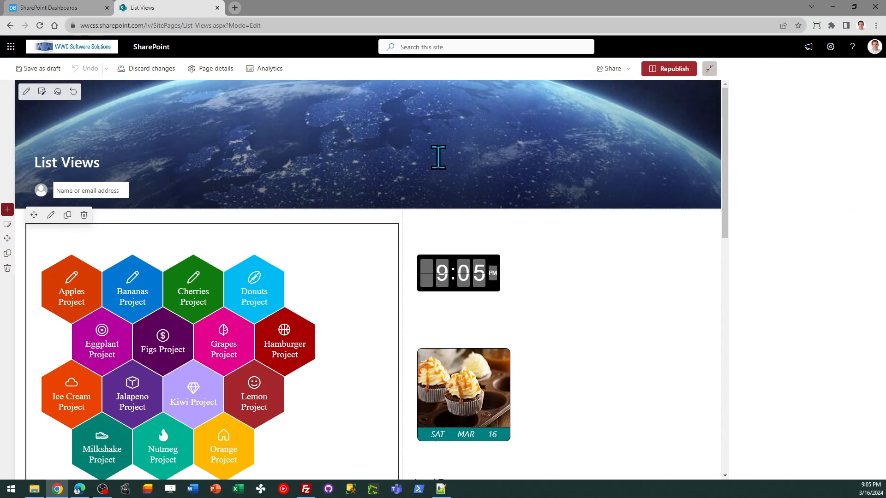
pyautogui.click(51, 214)
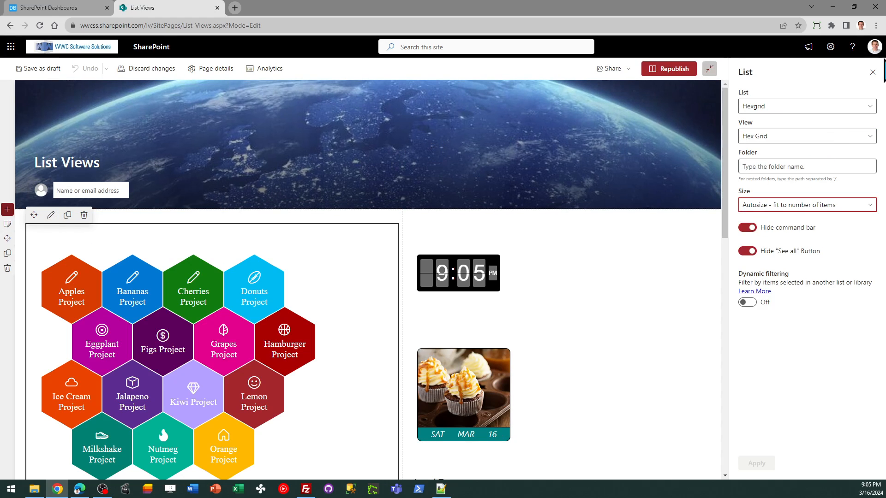
pyautogui.click(874, 72)
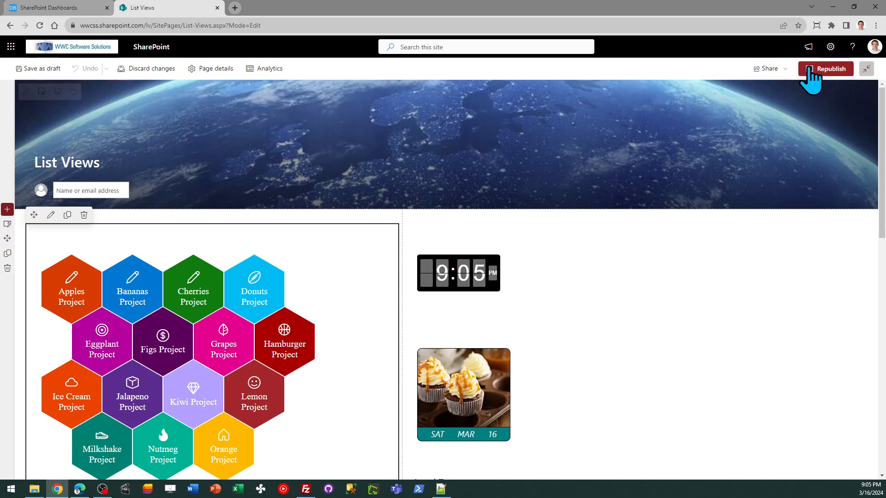
pyautogui.click(825, 68)
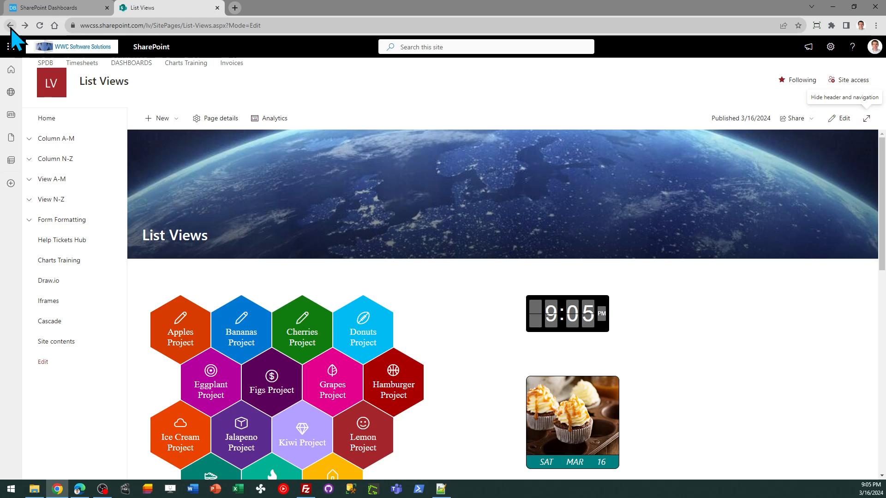
pyautogui.click(53, 179)
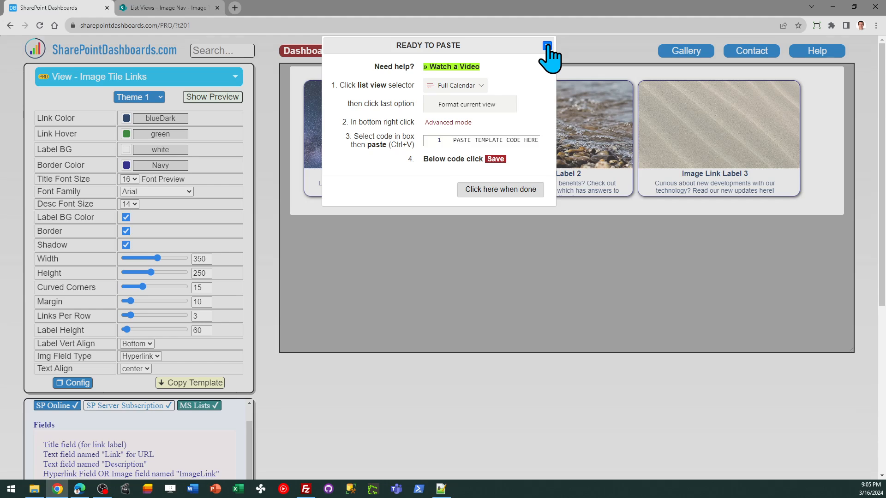
# Browse the gallery's Nav templates, reopen Image Tile Links and stop the live preview
pyautogui.click(546, 46)
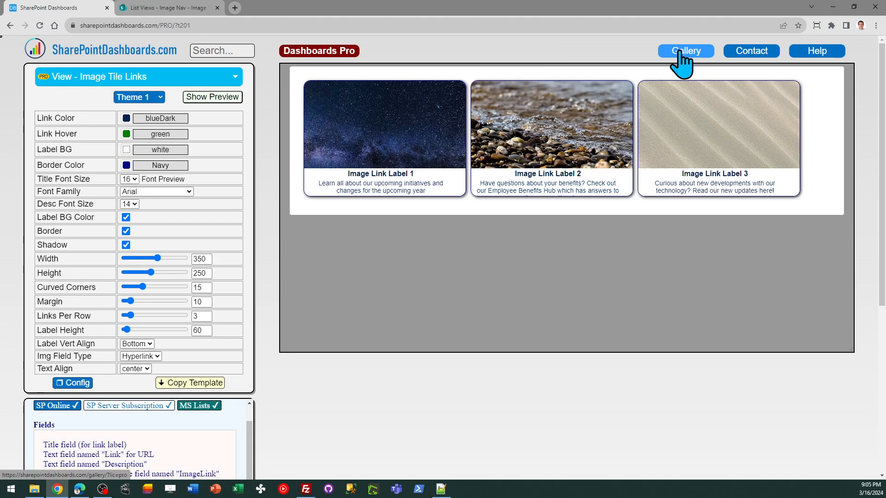
pyautogui.click(685, 51)
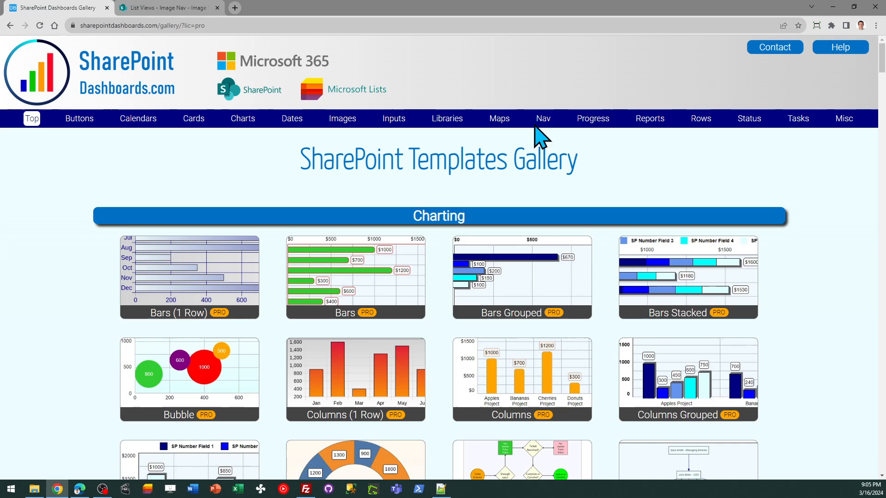
pyautogui.click(541, 118)
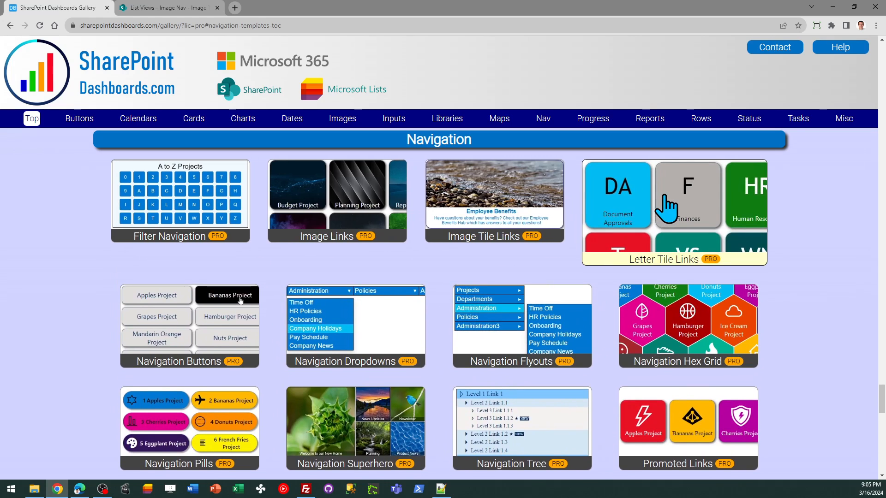
pyautogui.scroll(-3)
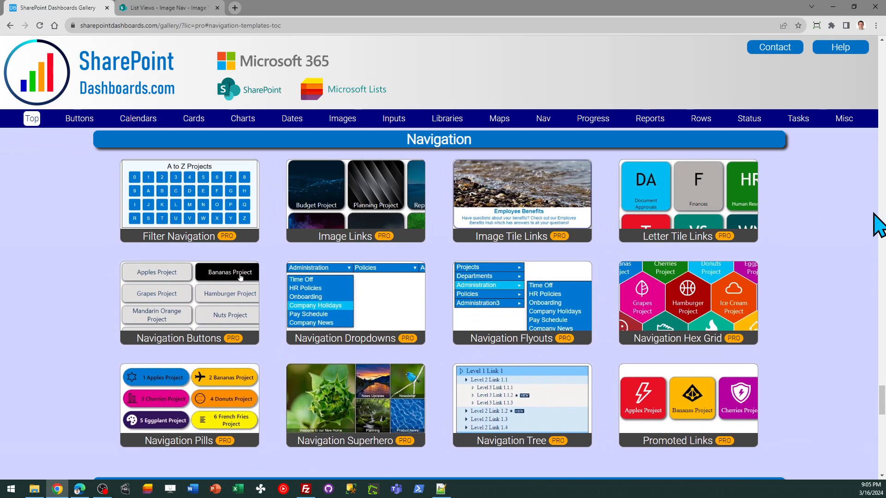
pyautogui.moveTo(780, 224)
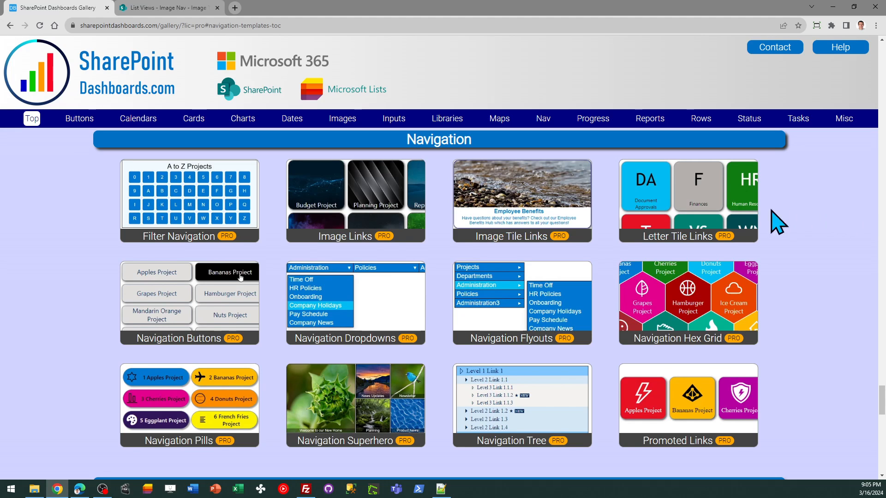
pyautogui.moveTo(85, 330)
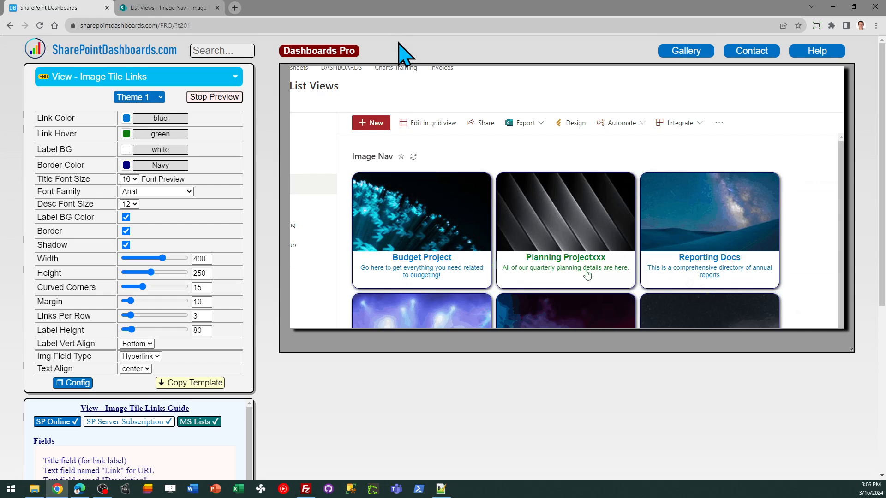
pyautogui.click(213, 97)
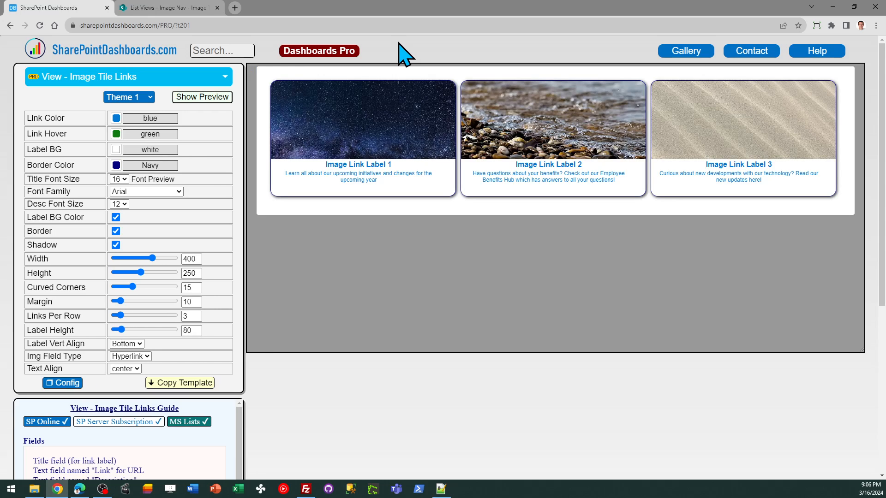